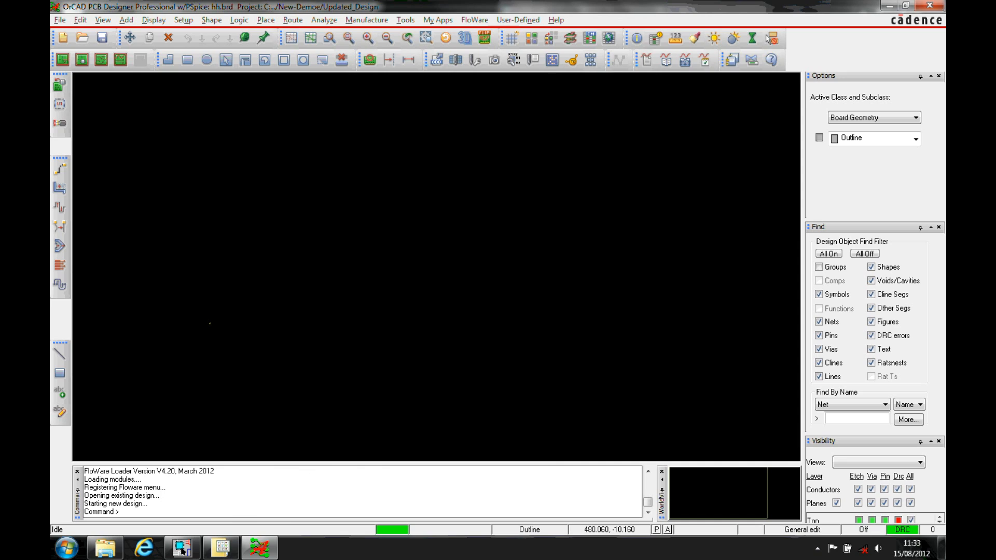
mouse_move(633, 336)
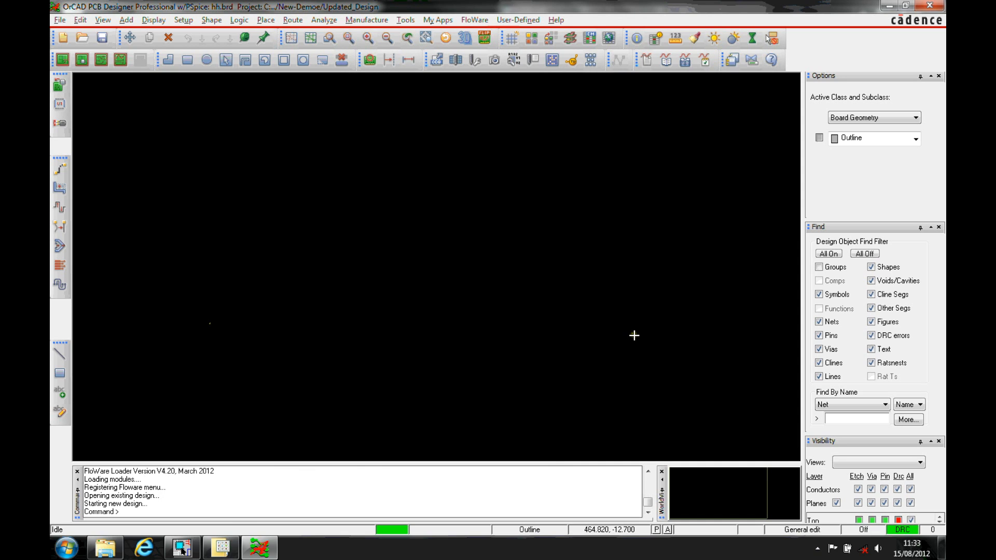
mouse_move(498, 344)
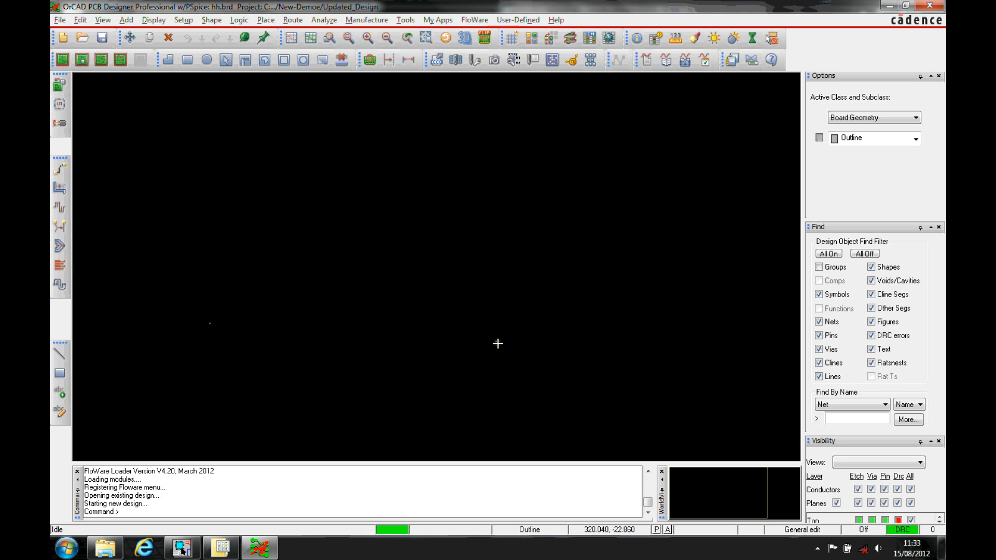
mouse_move(232, 287)
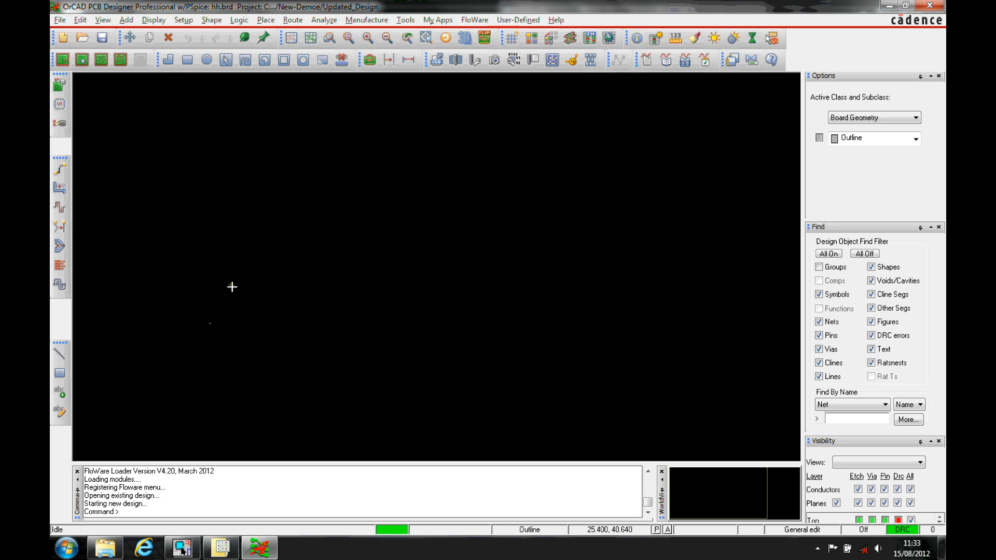
mouse_move(227, 298)
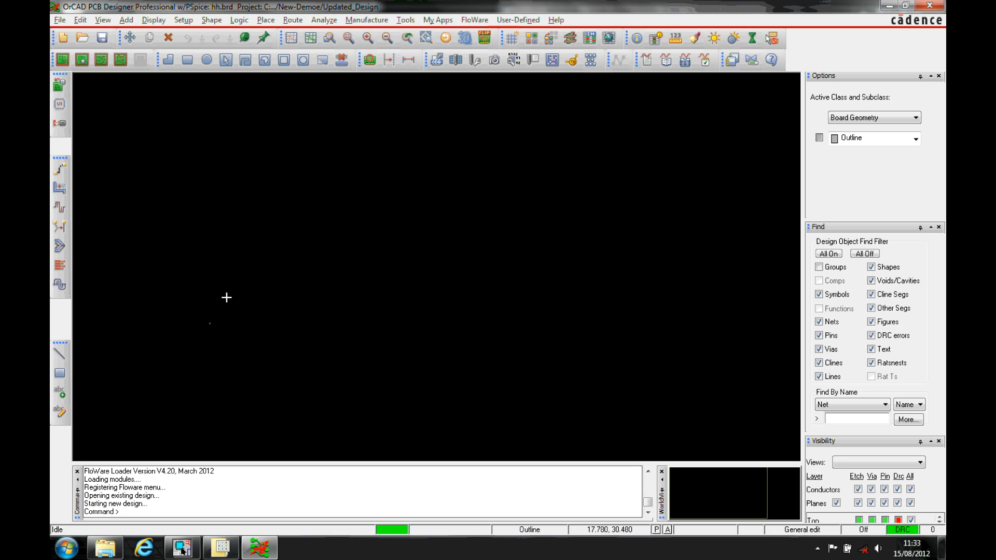
mouse_move(227, 298)
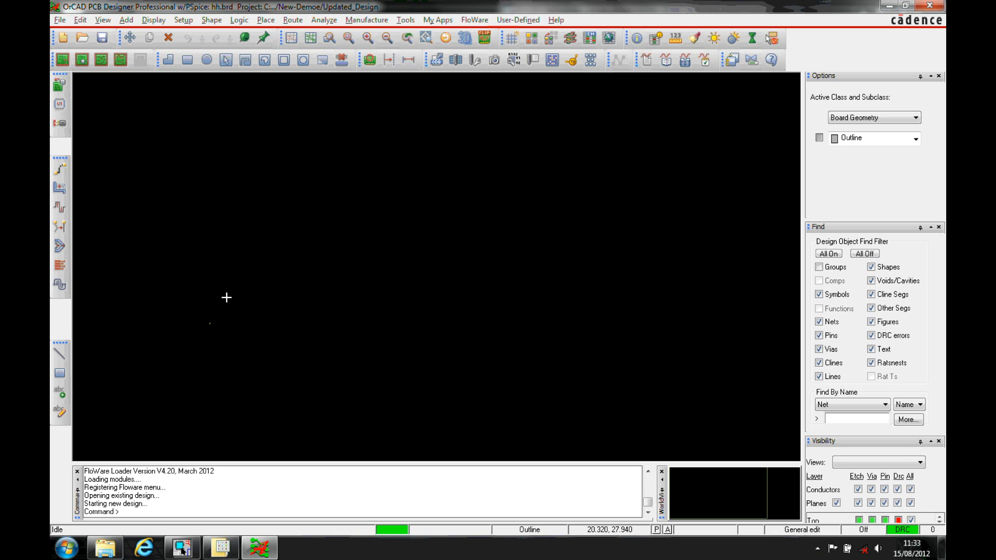
mouse_move(207, 299)
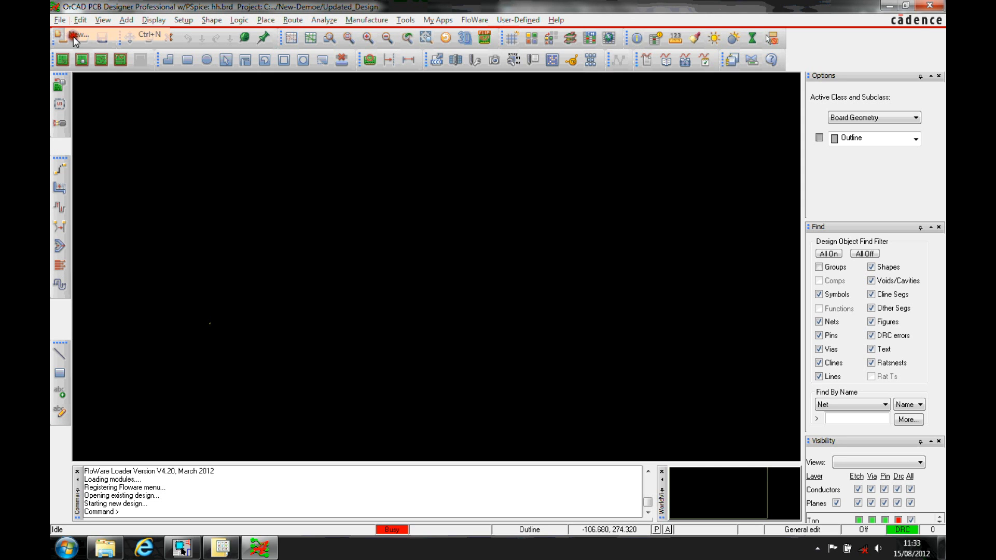
Create a new Mechanical symbol drawing named fixing_hole.
click(56, 36)
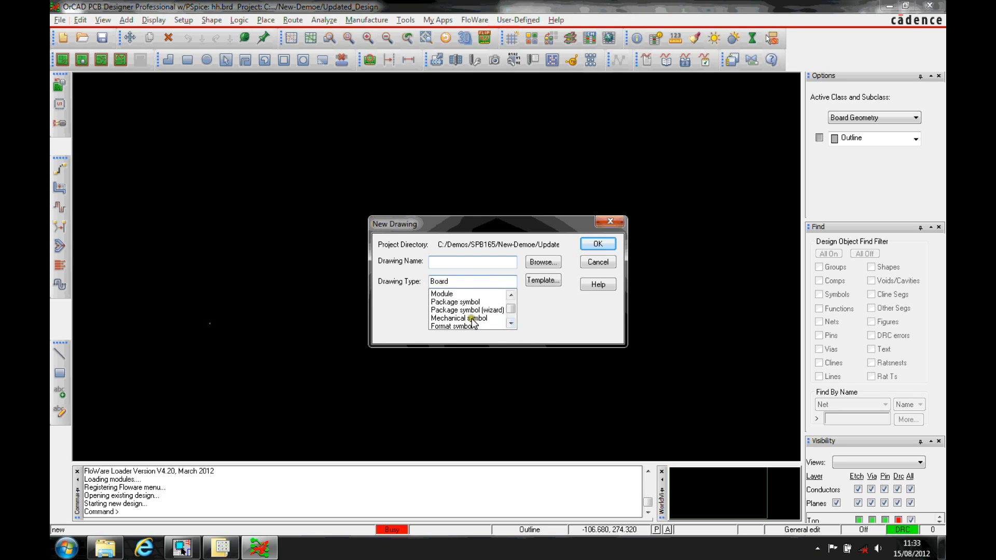
click(458, 318)
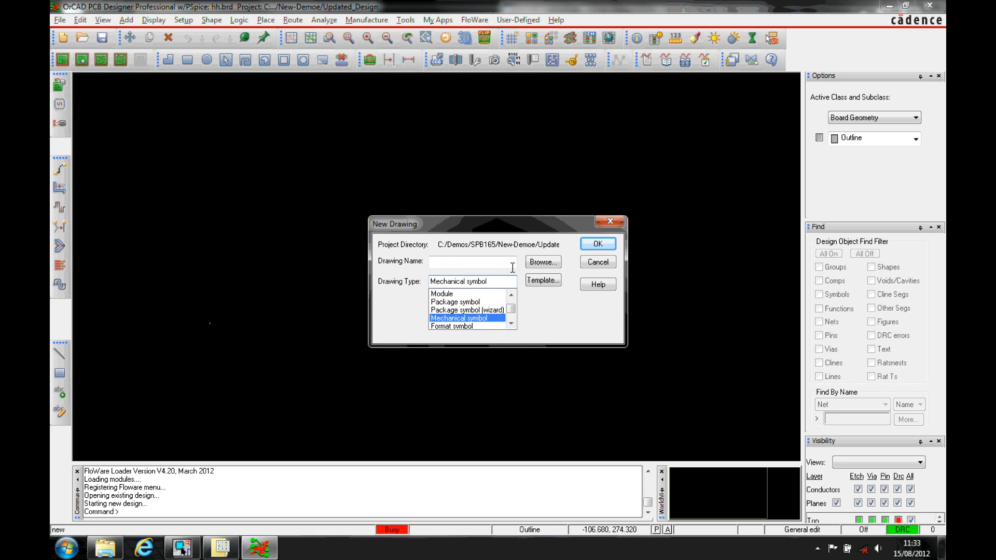
text(fixing)
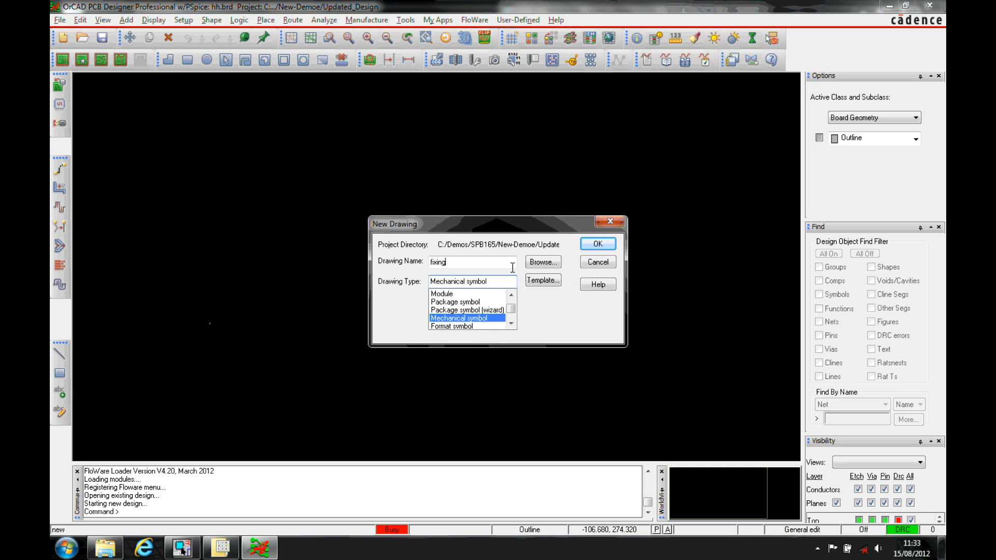
text(_hole)
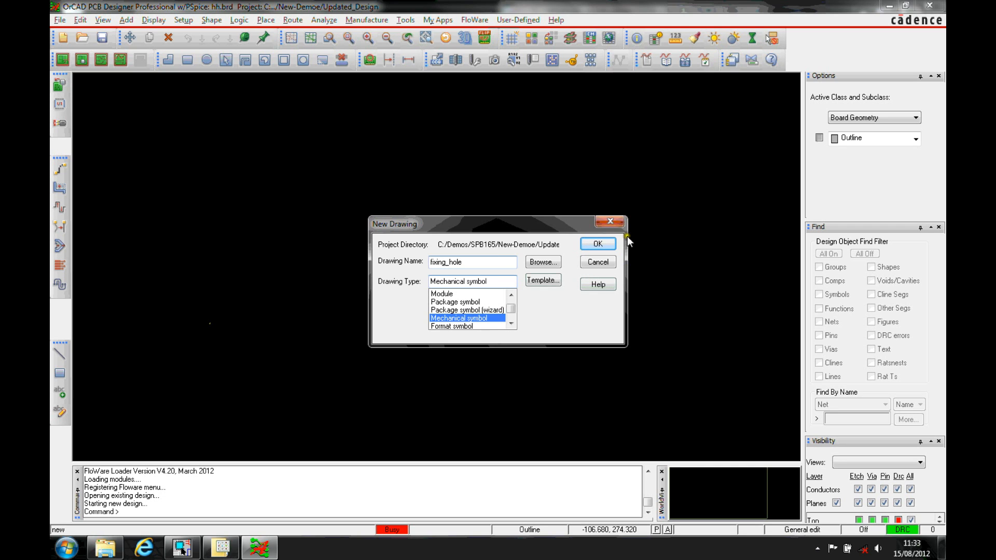
click(596, 243)
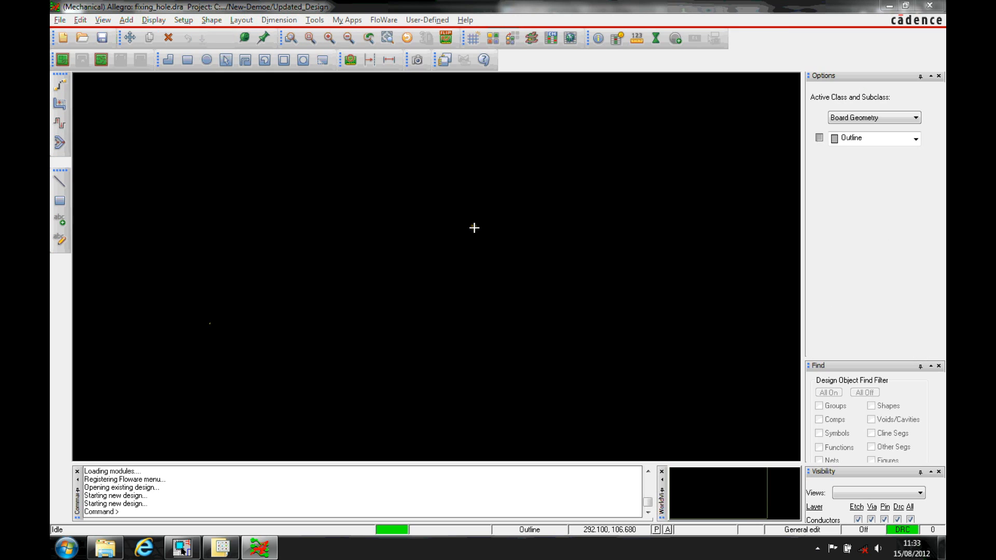
Place a pin using the Hole150 padstack at the symbol origin (0,0).
click(829, 393)
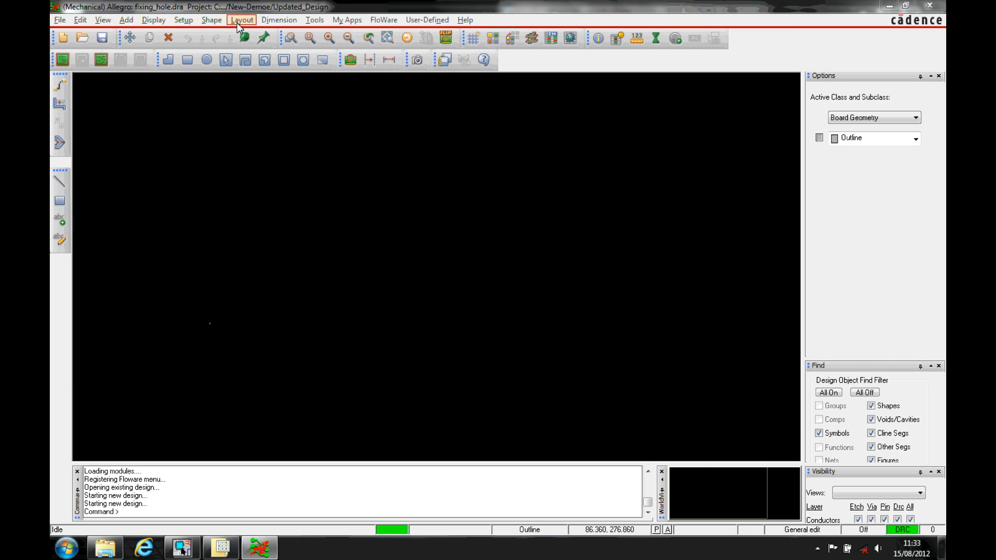
click(241, 20)
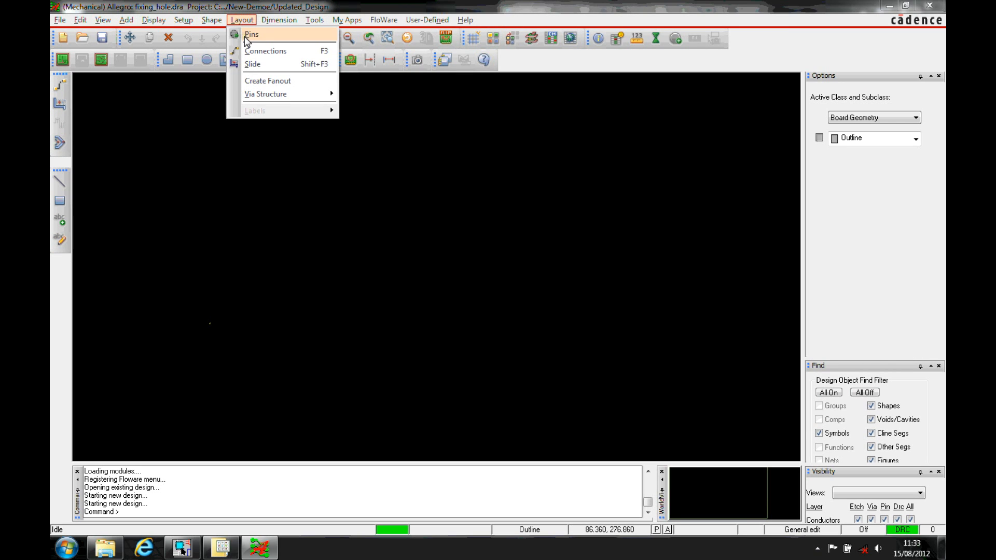
click(252, 34)
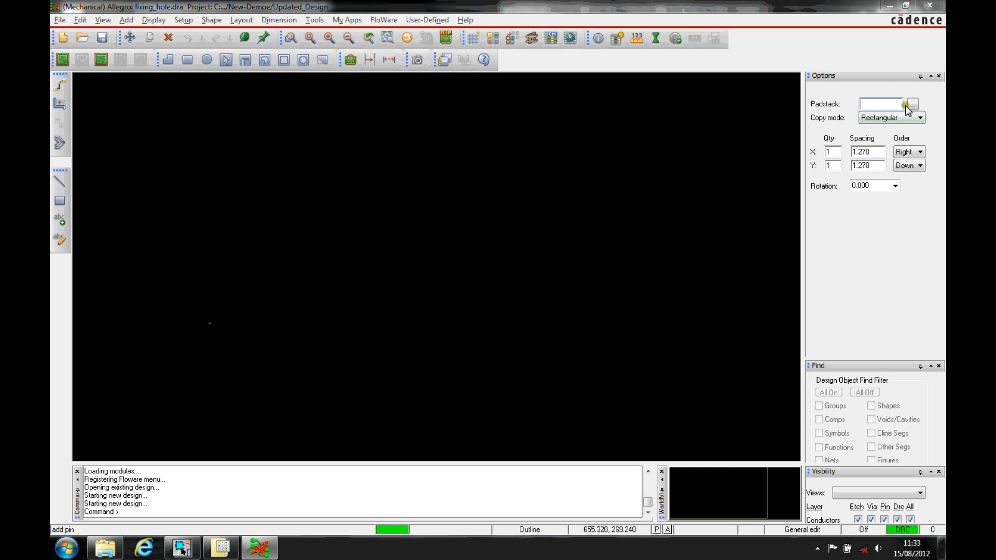
click(913, 105)
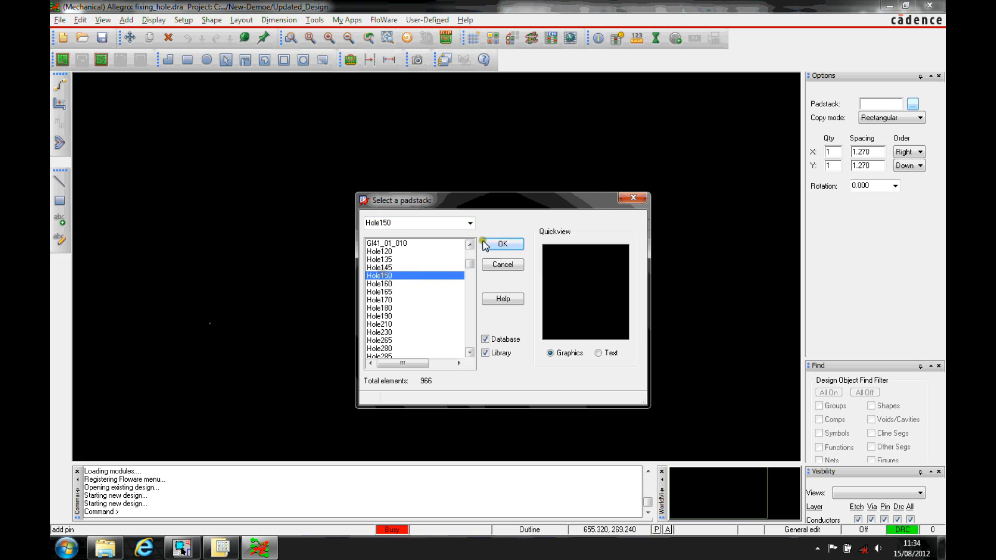
click(501, 244)
text(x 0 0)
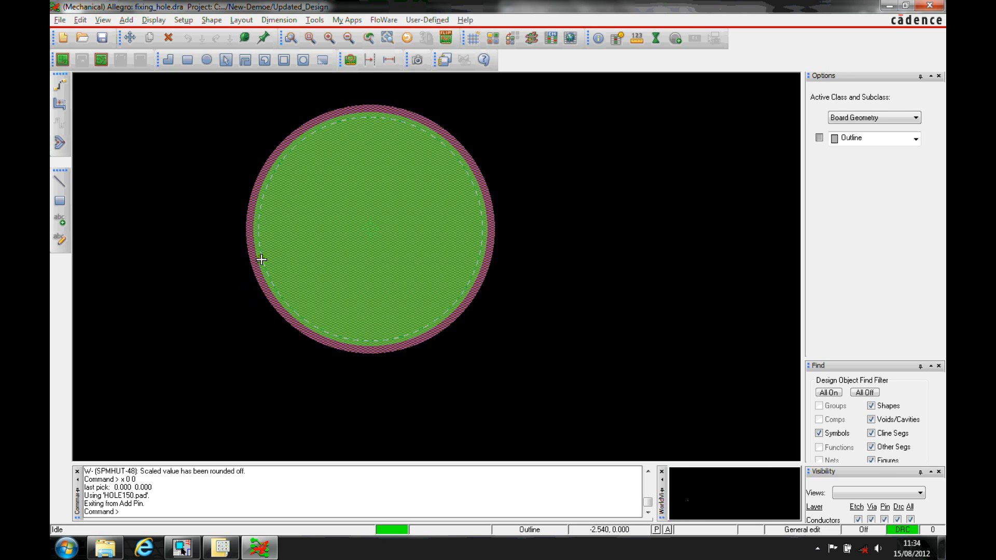
scroll(down, 3)
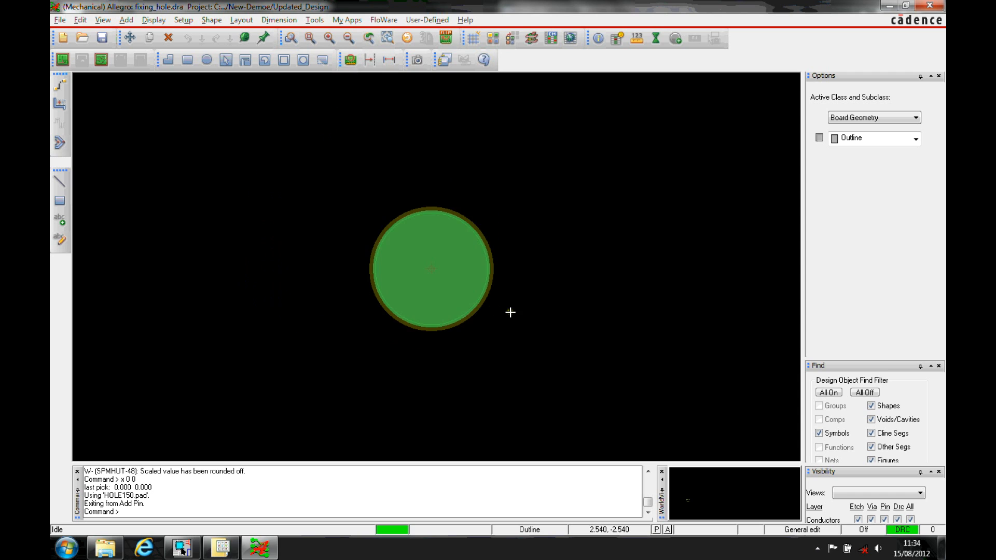
mouse_move(472, 204)
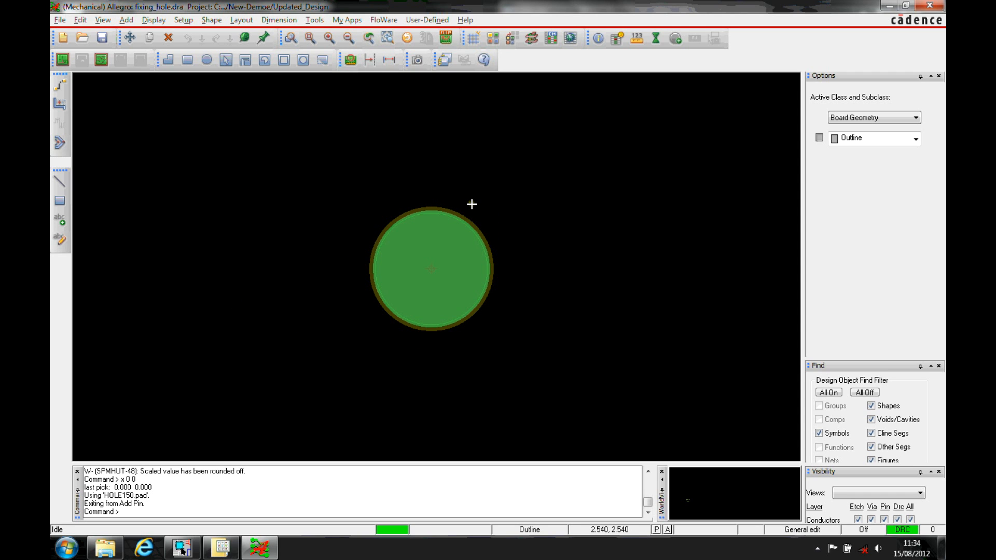
mouse_move(451, 236)
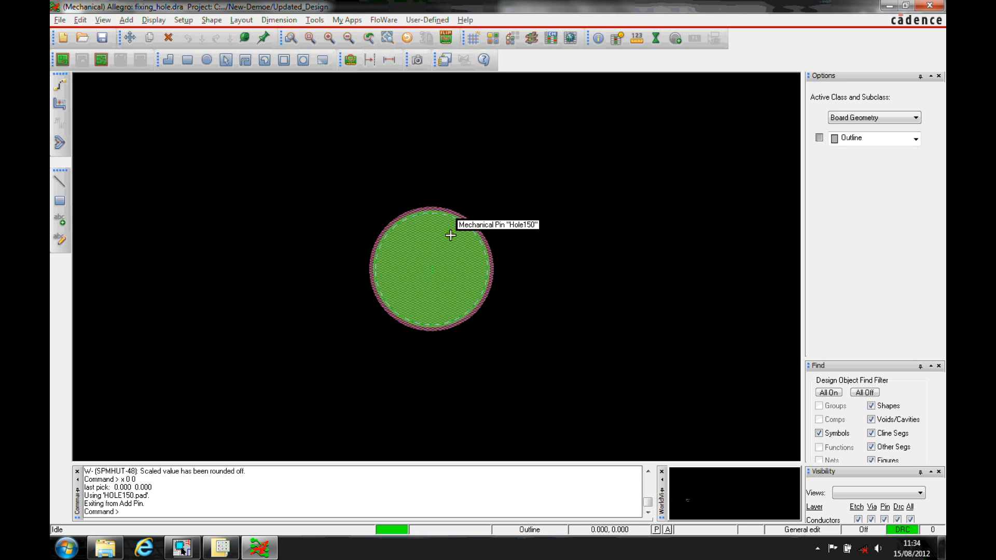
mouse_move(330, 204)
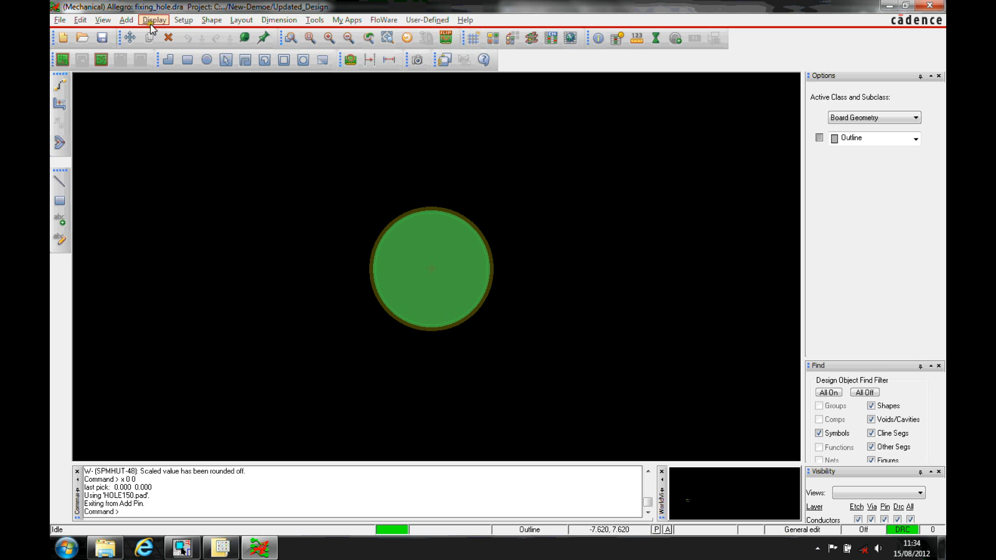
Draw a circular Route Keepout shape of radius 3 centred on the origin.
click(211, 19)
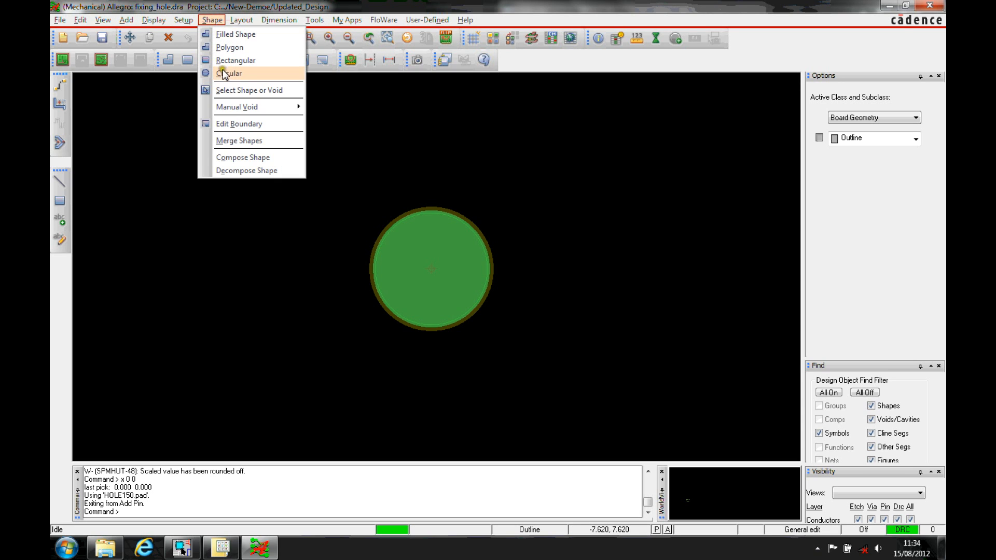
click(230, 73)
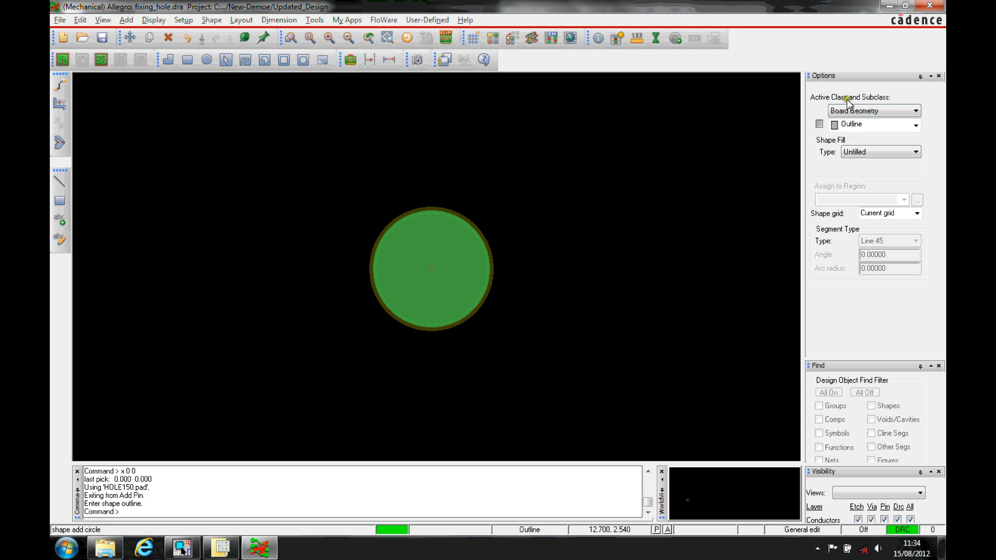
click(917, 110)
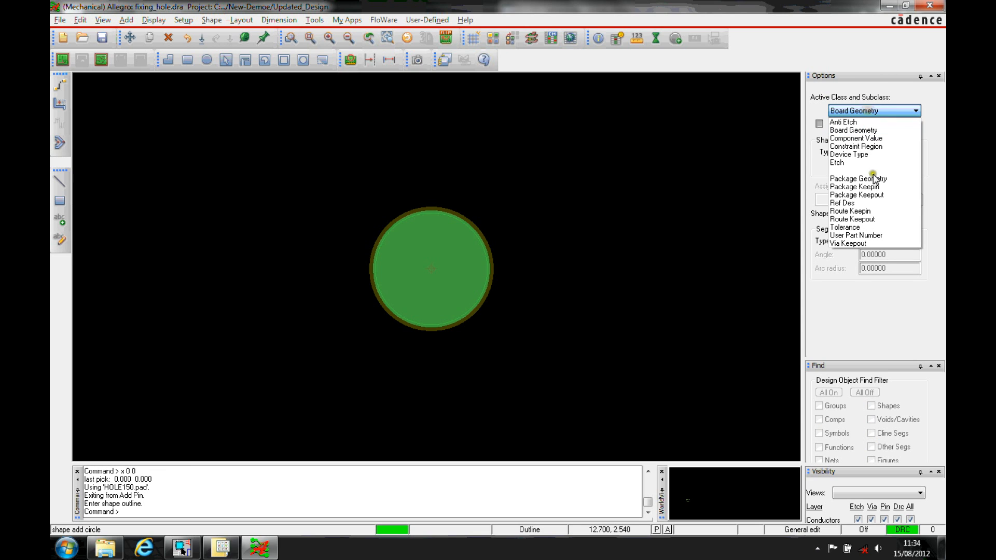
mouse_move(874, 202)
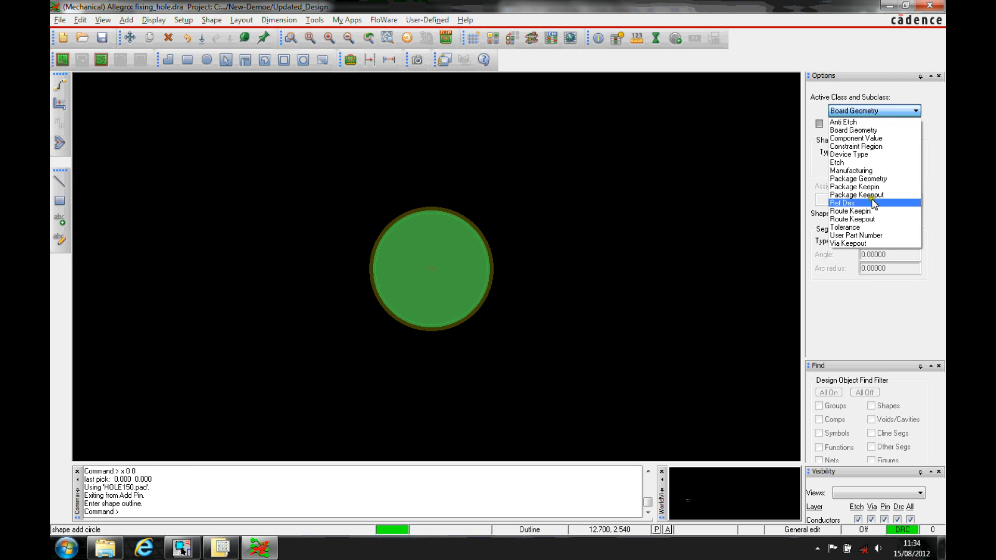
click(853, 219)
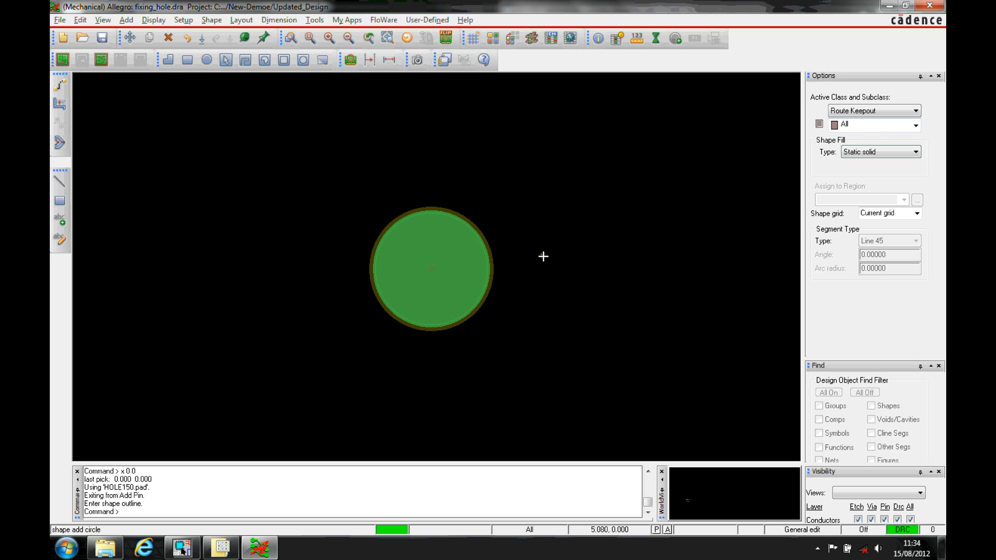
mouse_move(430, 272)
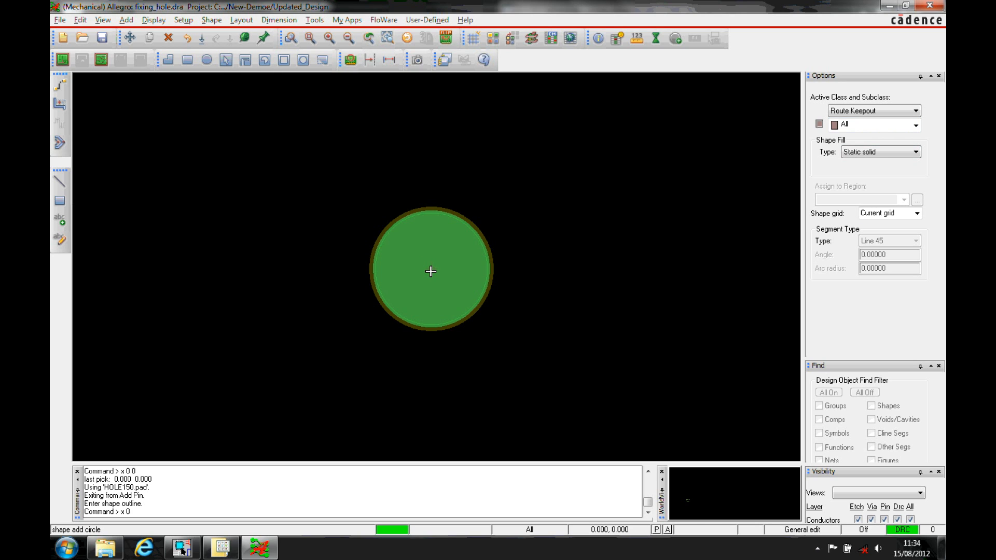
mouse_move(522, 274)
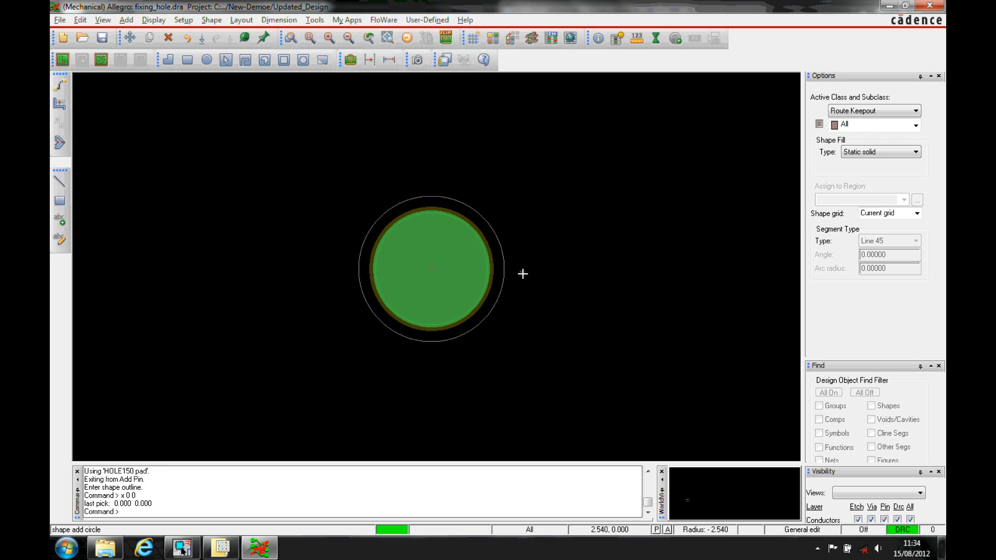
mouse_move(531, 270)
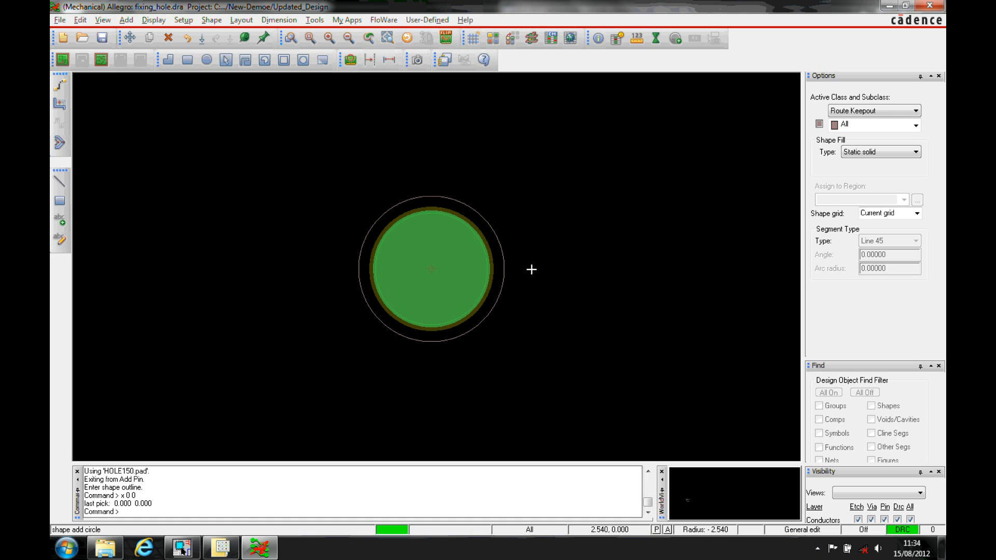
text(i)
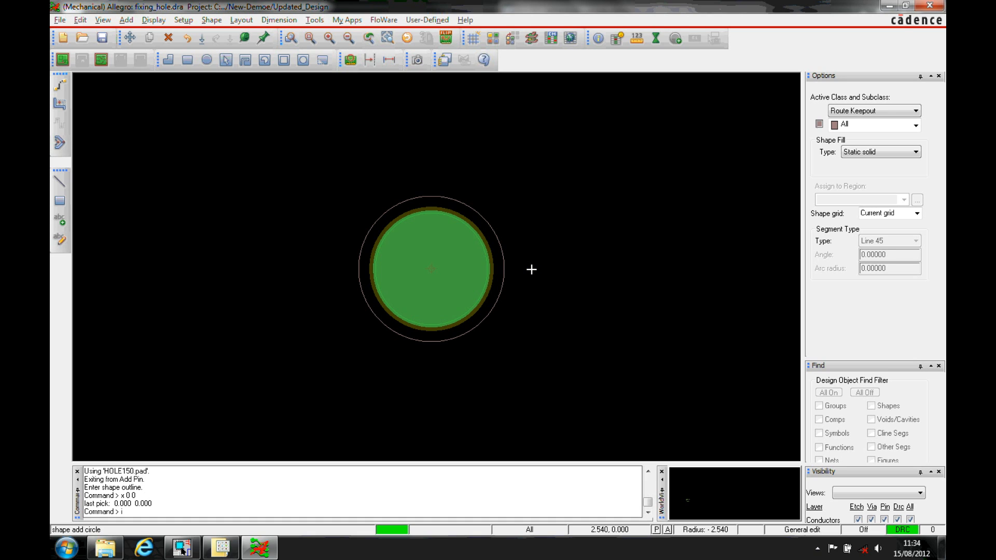
text(x 3)
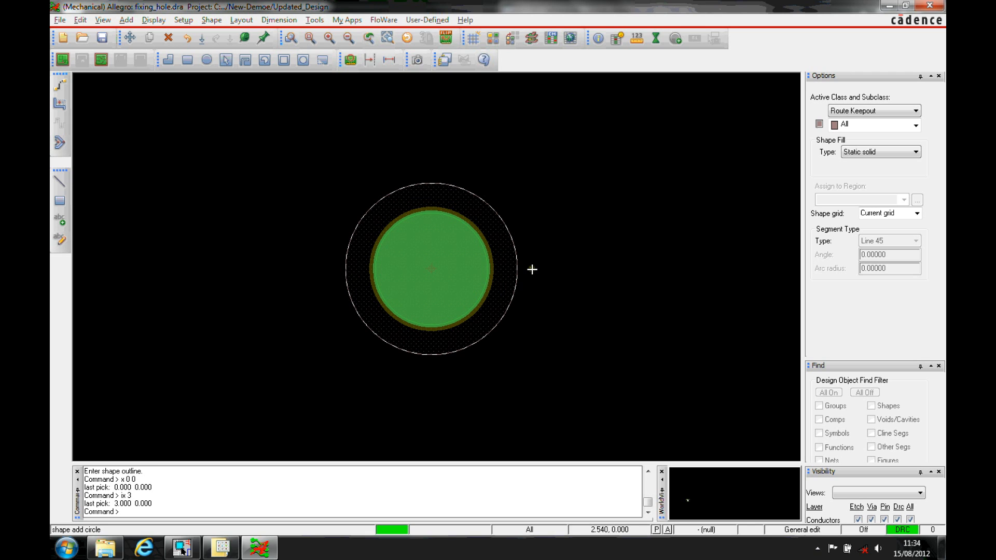
mouse_move(600, 266)
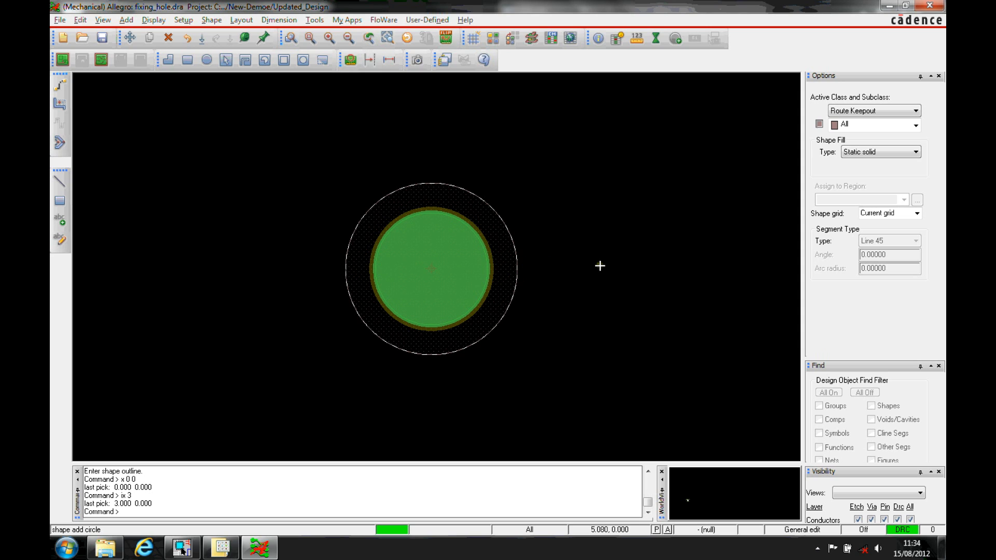
Draw a radius-4 Package Keepout circle around the pin and end the shape command.
click(914, 110)
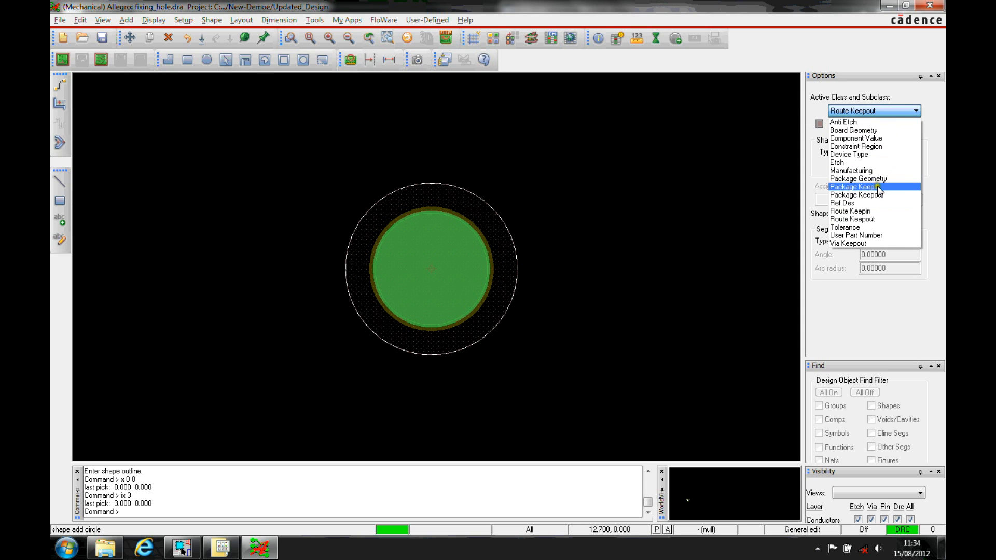
mouse_move(855, 195)
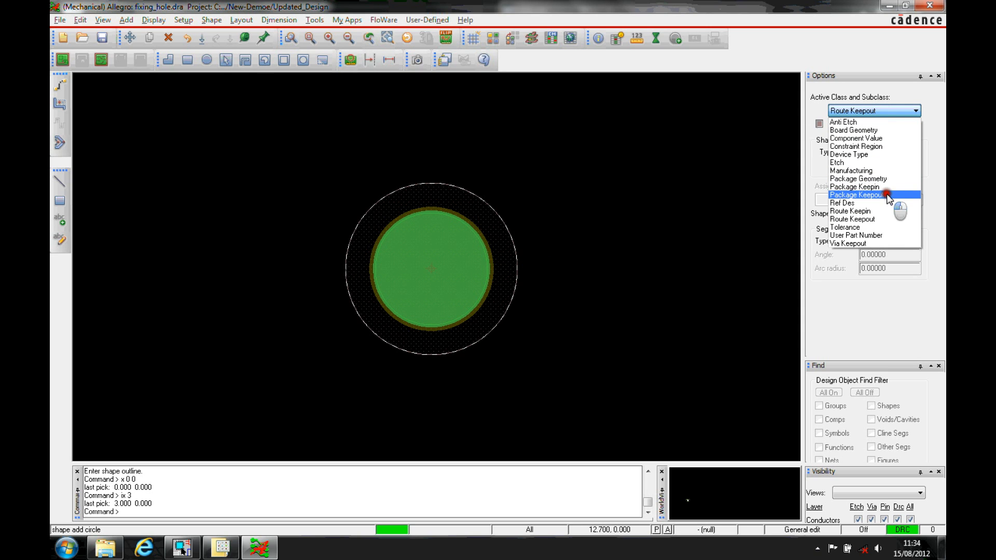
click(857, 196)
text(x 4)
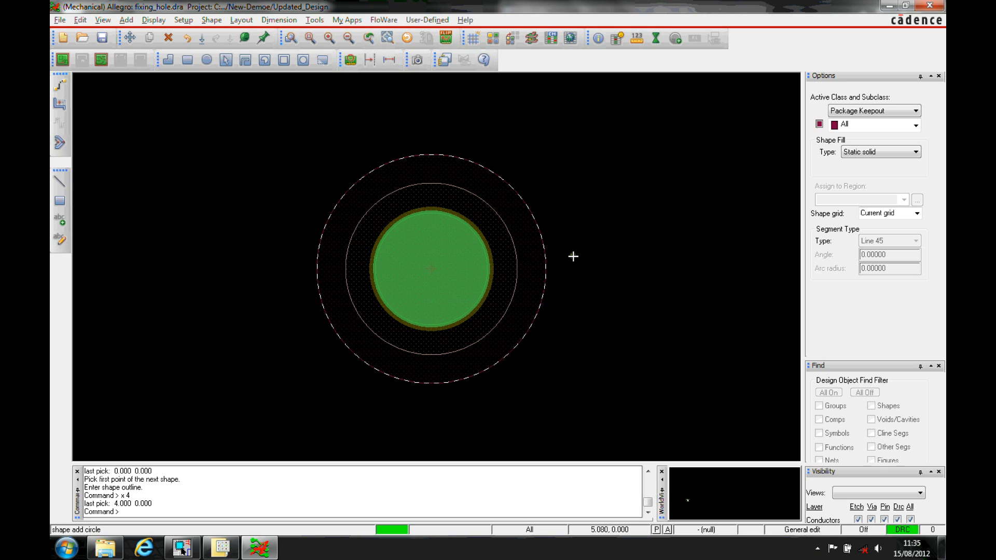
right_click(573, 257)
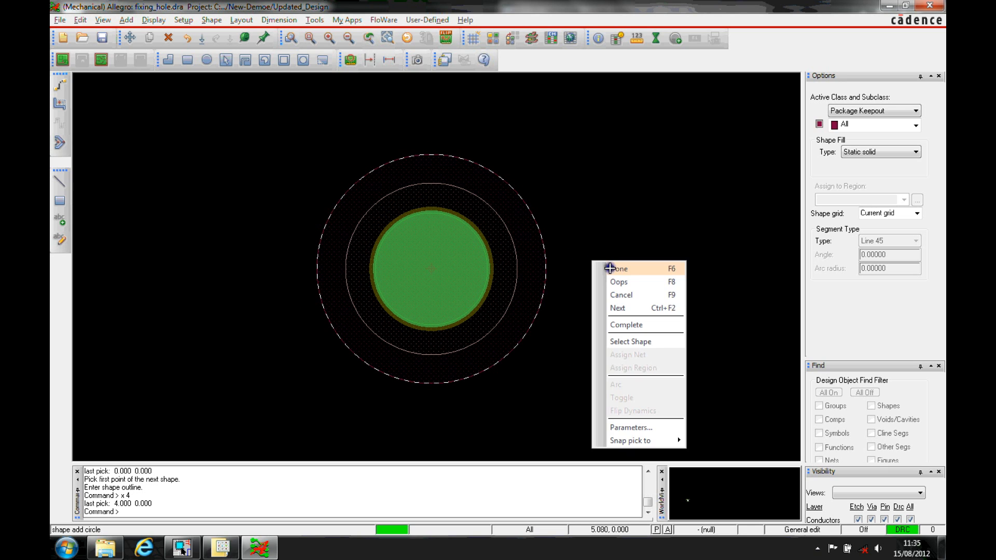
click(617, 268)
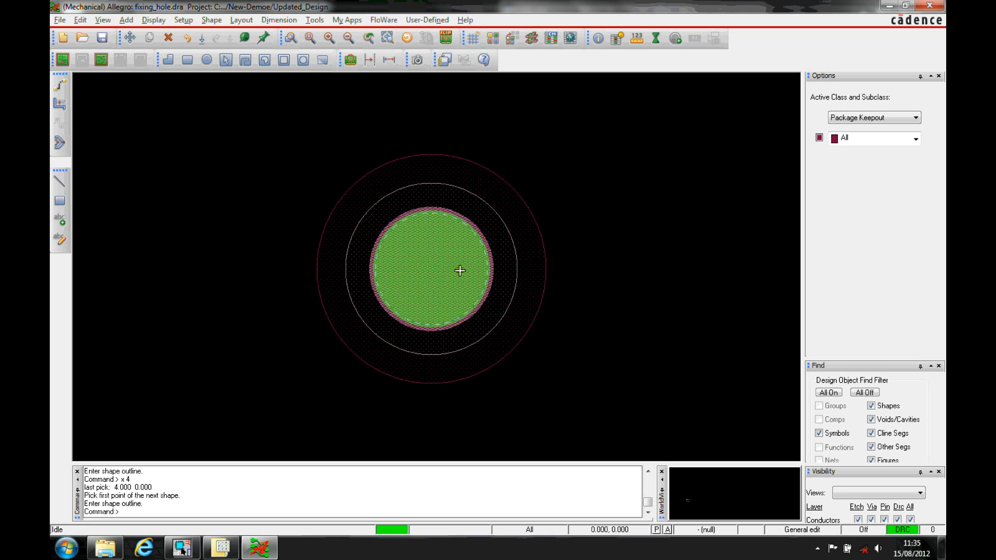
mouse_move(461, 314)
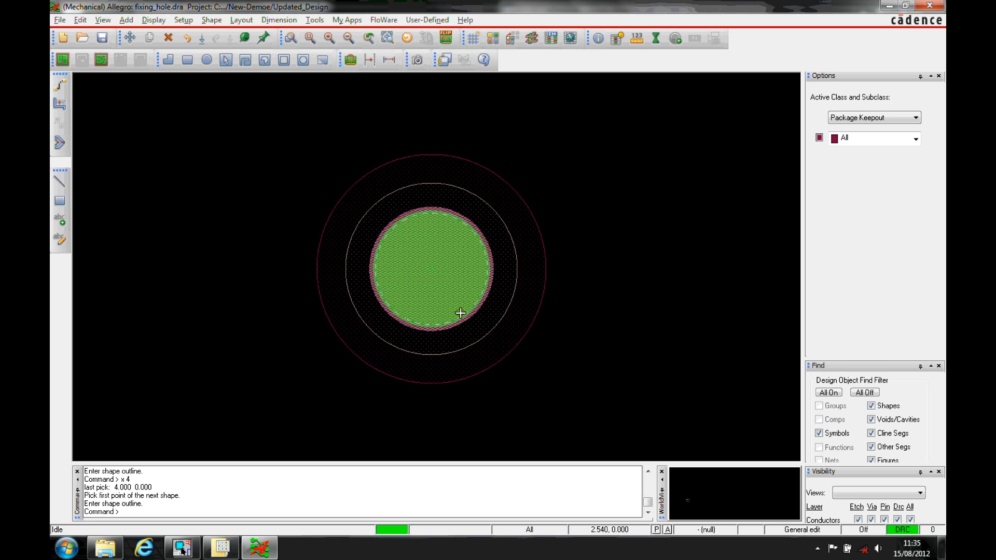
mouse_move(462, 262)
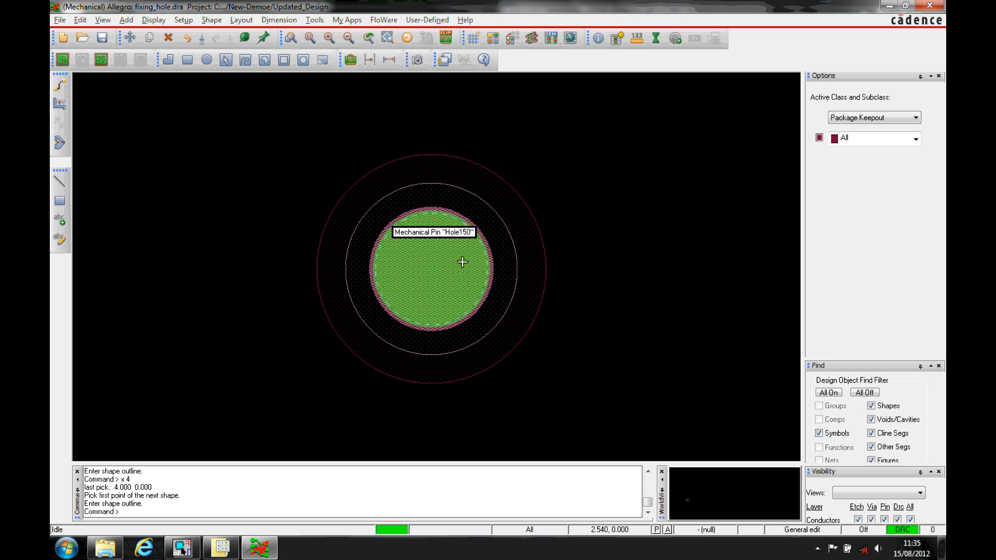
mouse_move(328, 330)
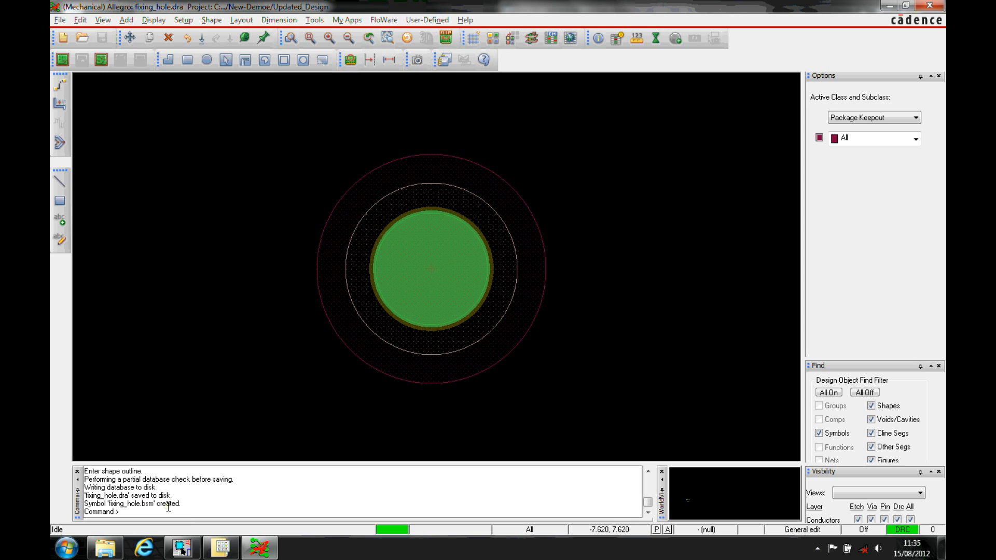
Create a new empty board drawing named ff.brd.
click(60, 20)
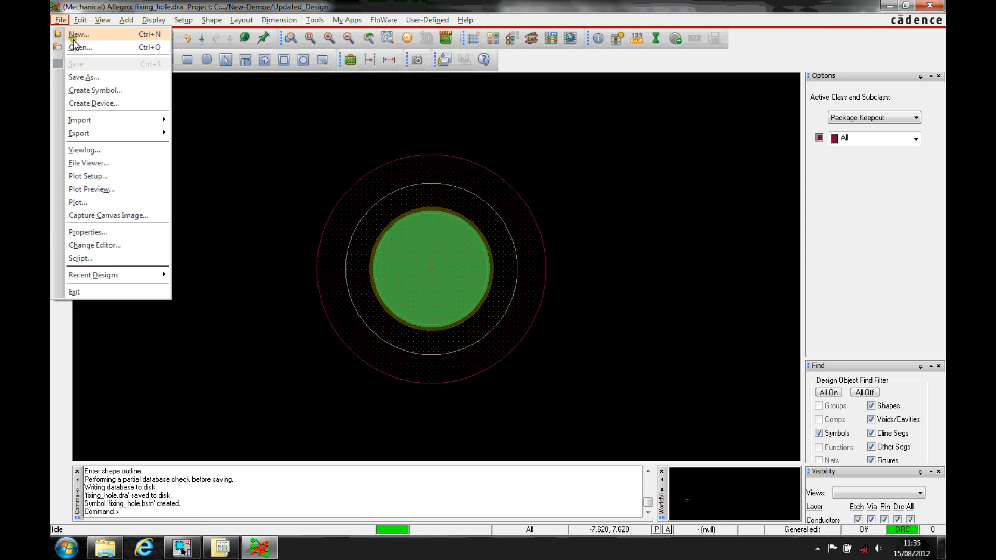
click(78, 34)
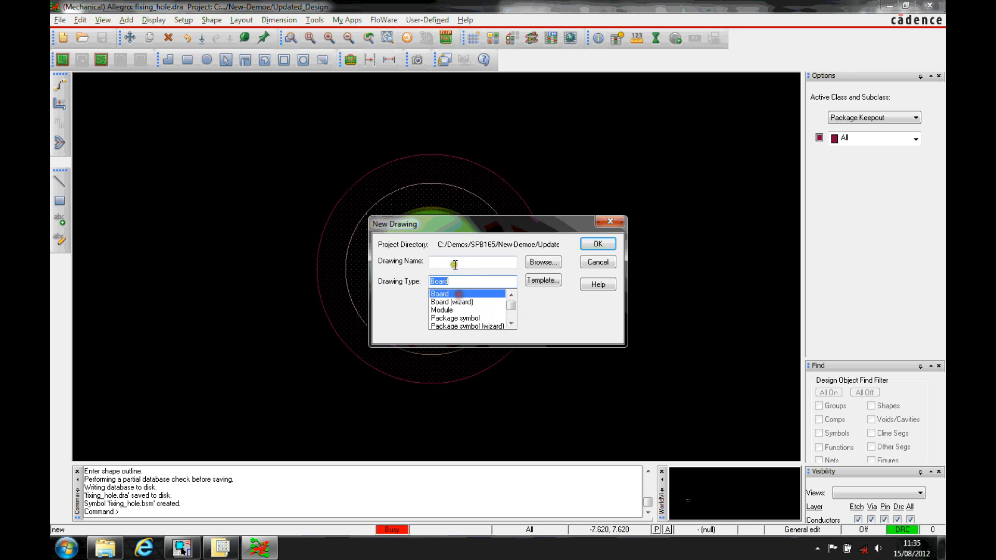
click(596, 243)
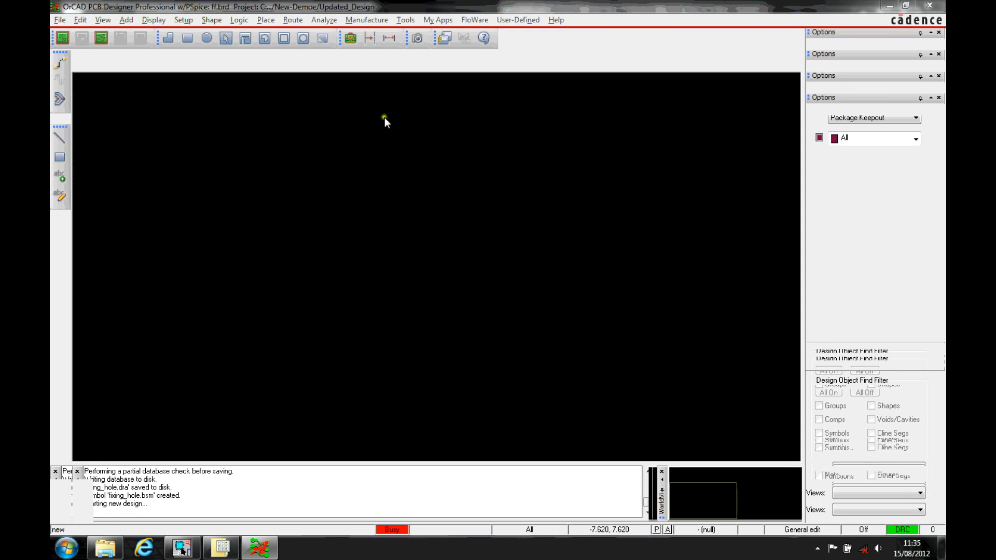
click(266, 20)
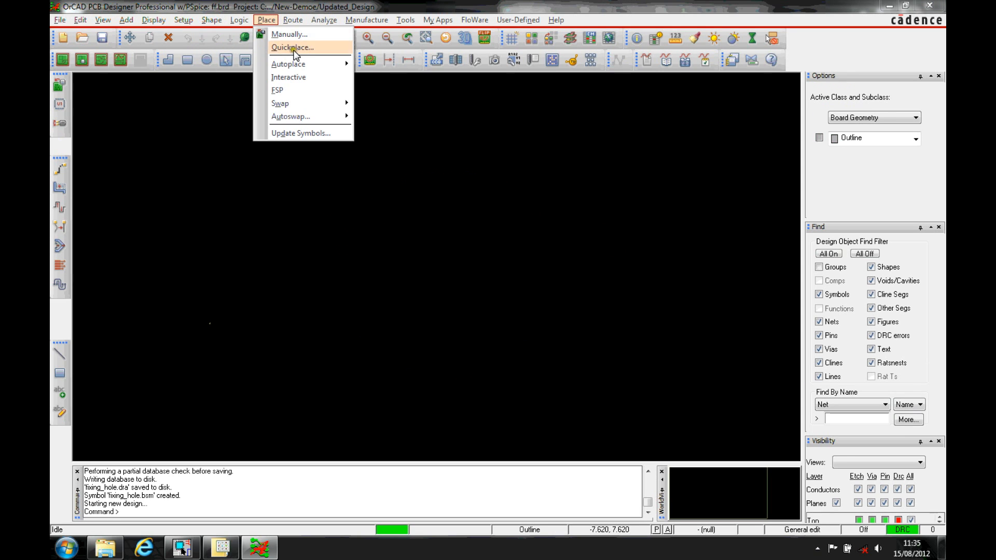
Switch the manual placement list to Mechanical symbols and expand it to show FIXING_HOLE.
click(292, 48)
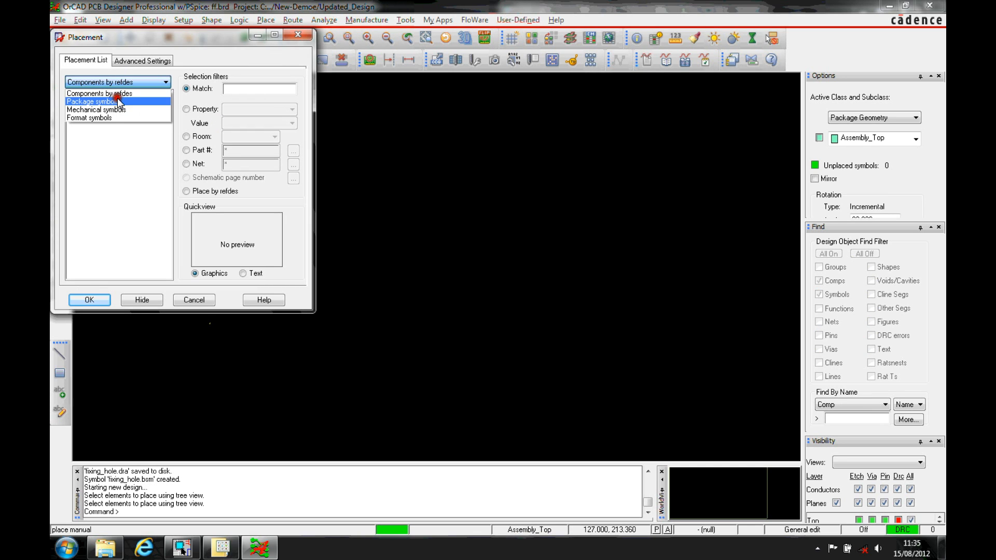
click(143, 60)
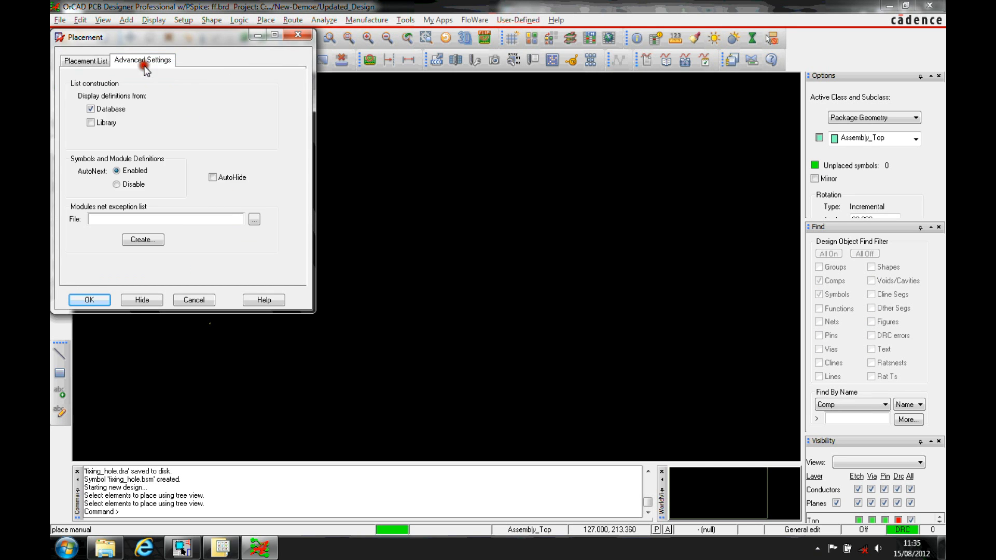
click(85, 59)
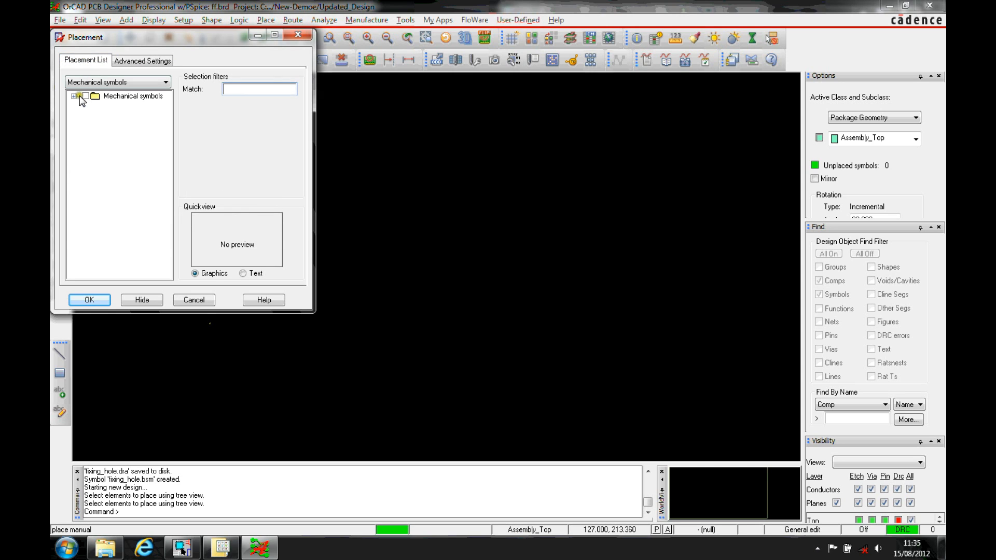
click(74, 96)
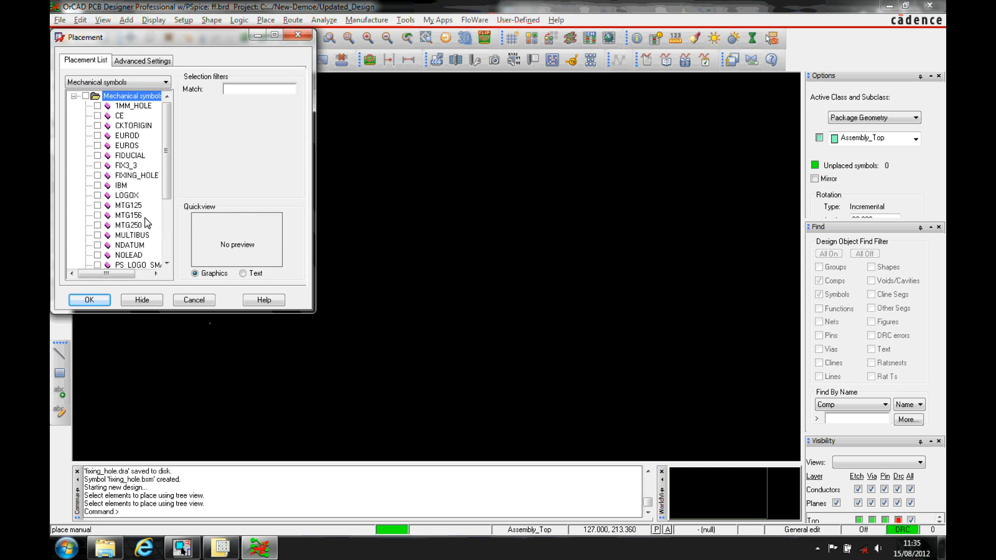